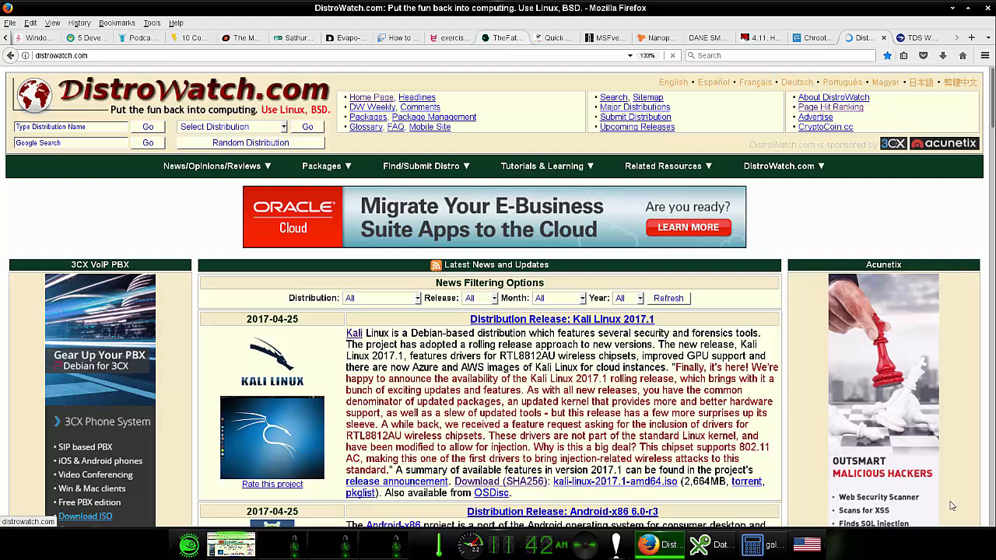
{"action": "mouse_move", "coordinate": [873, 488]}
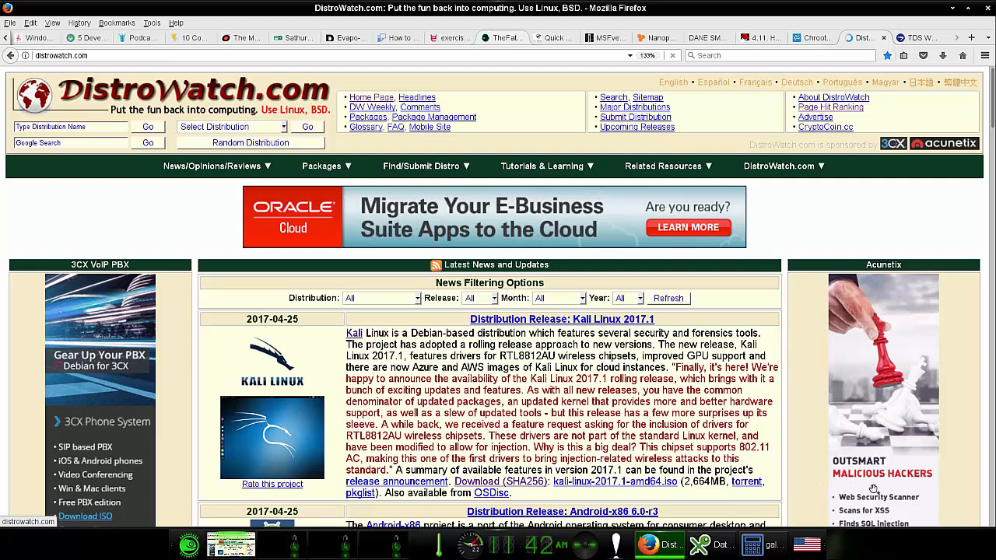
{"action": "mouse_move", "coordinate": [977, 481]}
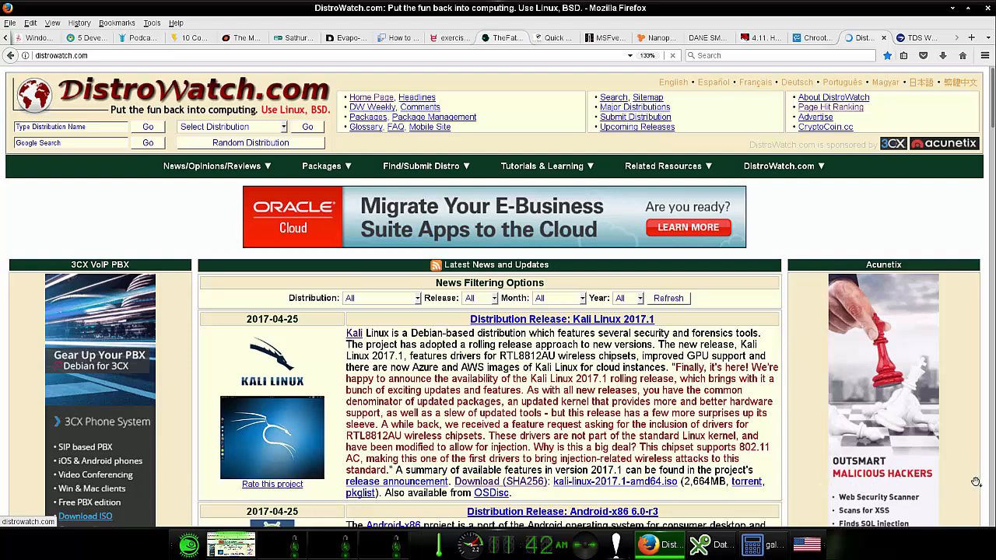